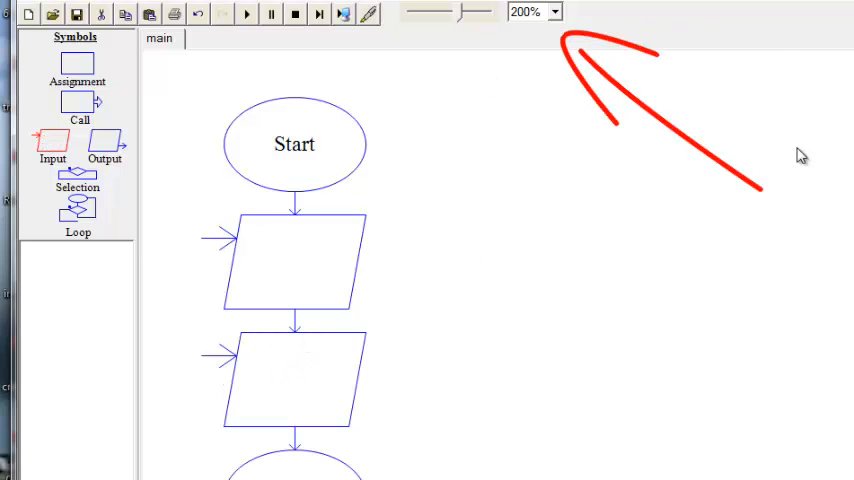
- Set the flowchart zoom to 150% so Start to End fits on screen
left_click(554, 12)
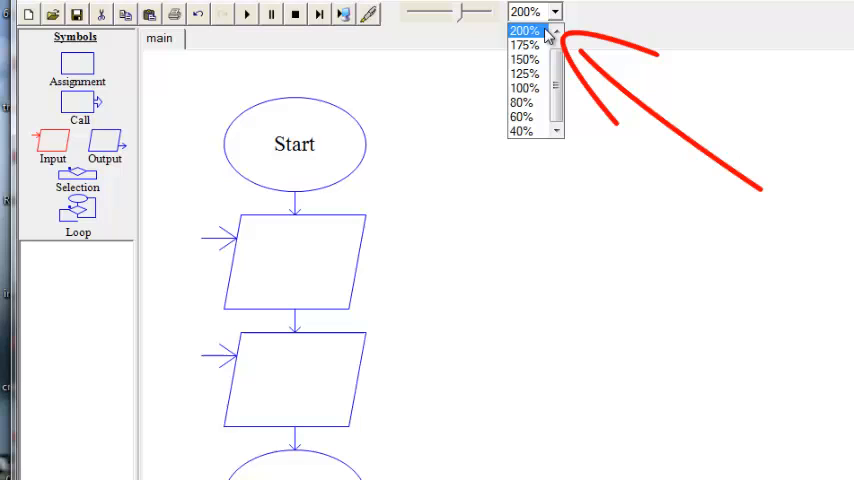
left_click(520, 60)
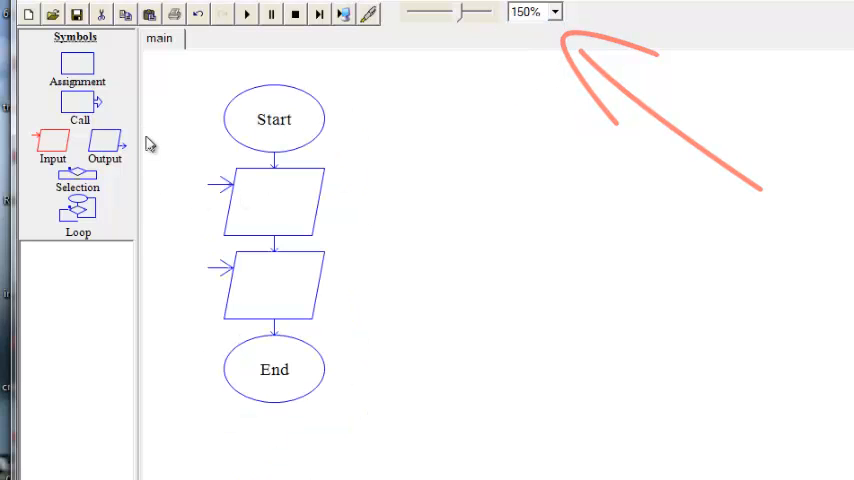
- Make the first input prompt "Enter the score for test#1." and store it in test1
double_click(270, 198)
type("\"Enter the score for test#1.\"")
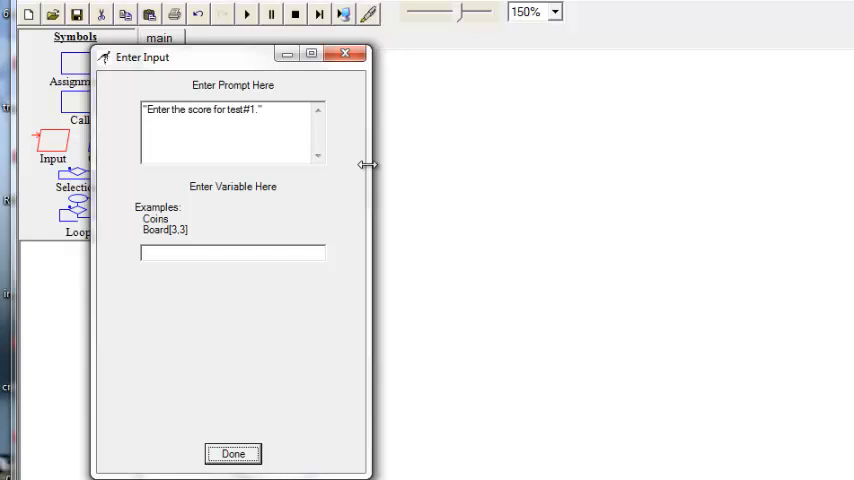
left_click(232, 252)
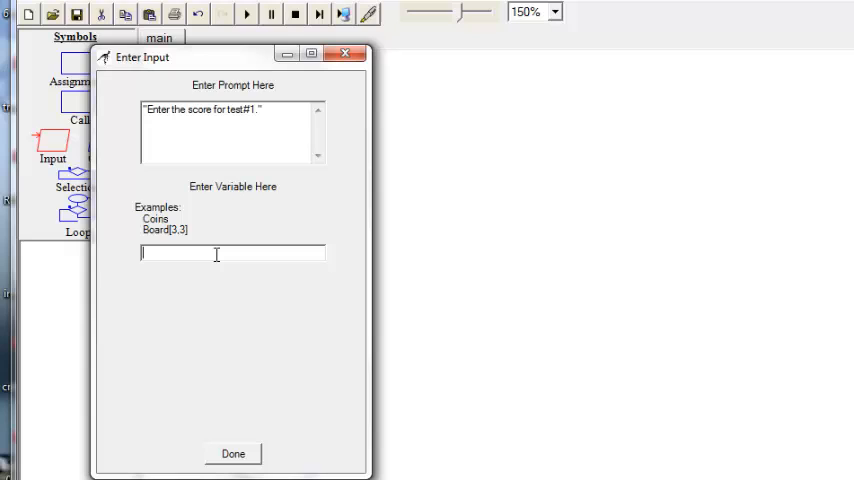
type("rtest")
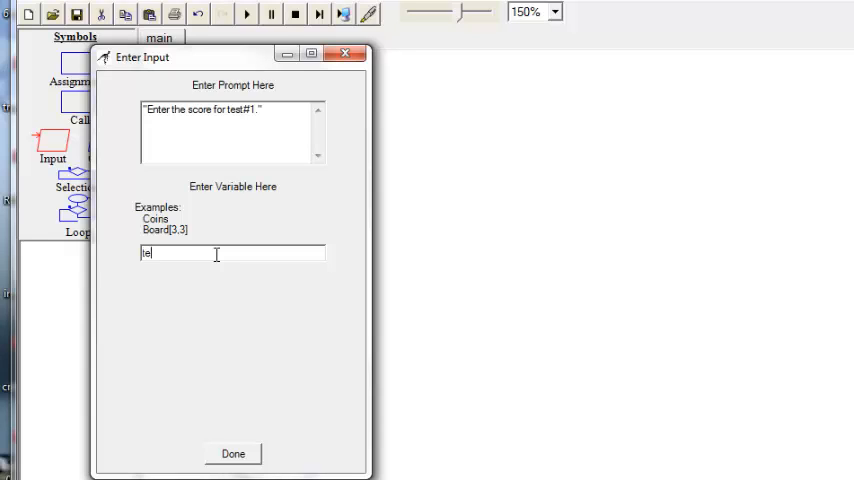
type("test 1")
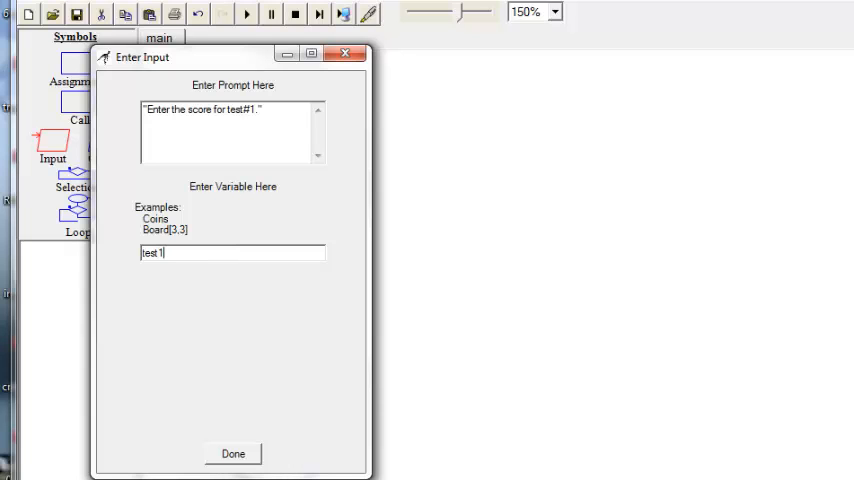
left_click(232, 452)
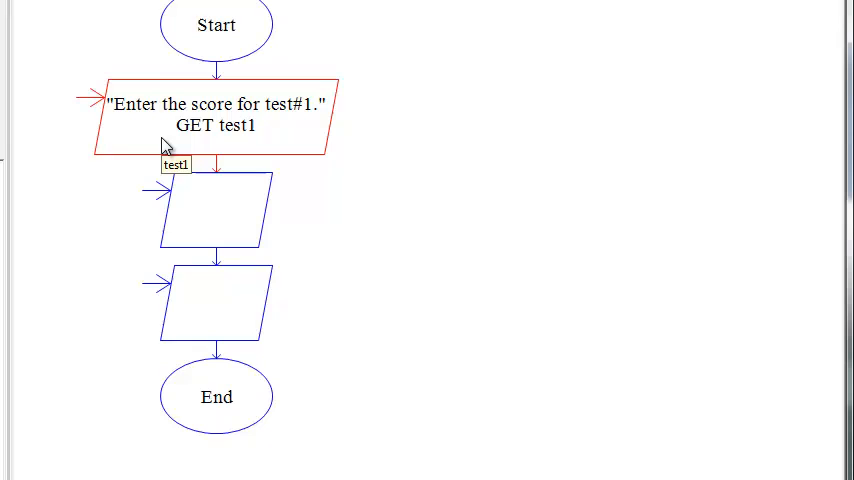
mouse_move(204, 196)
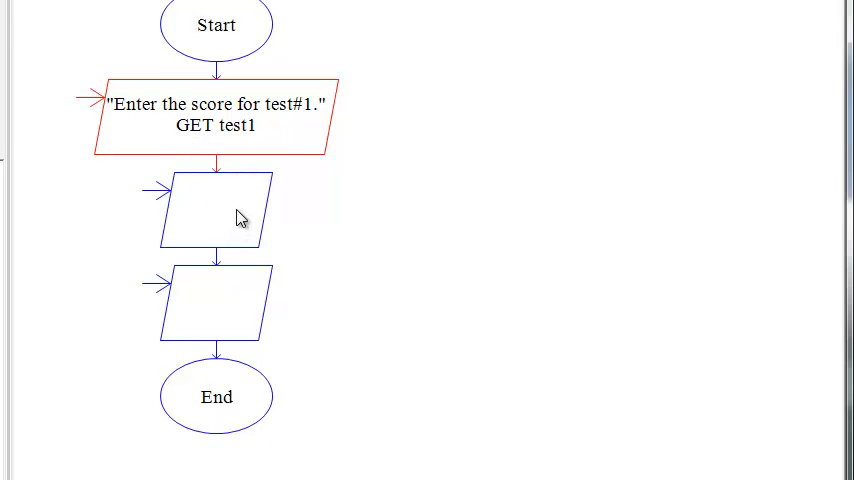
- Give the second input the prompt "Enter the score for test #2" and its test variable
left_click(212, 212)
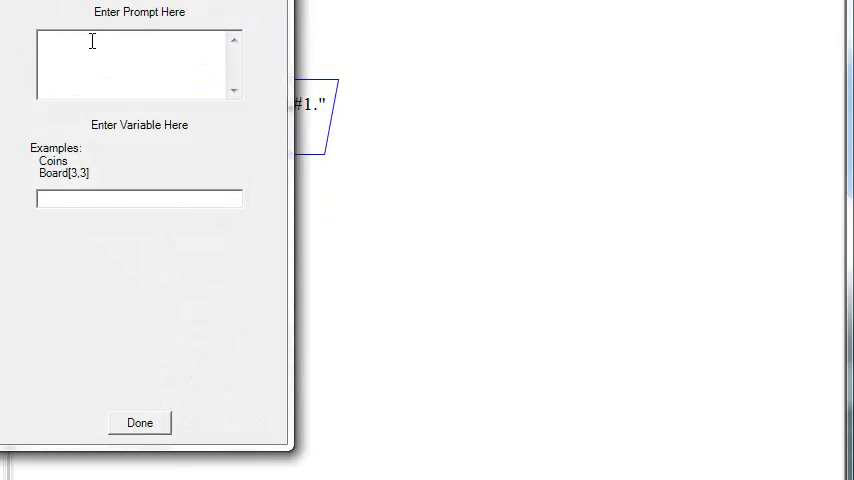
type("\"Enter")
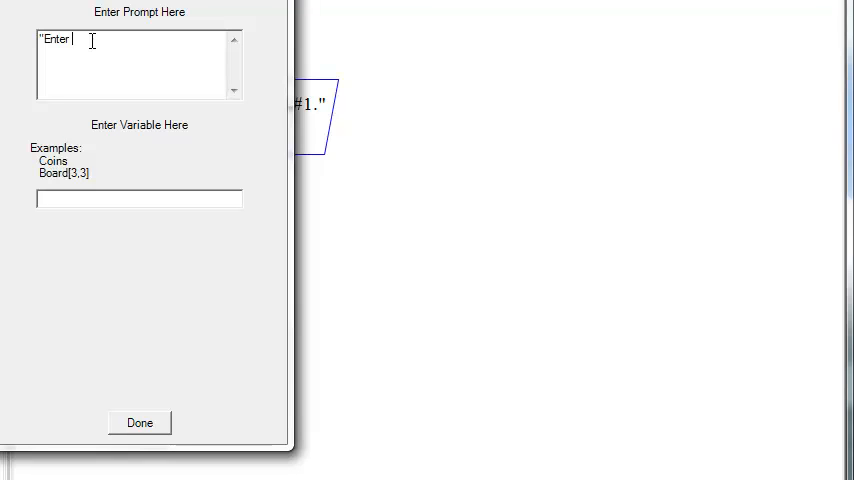
type("the score for")
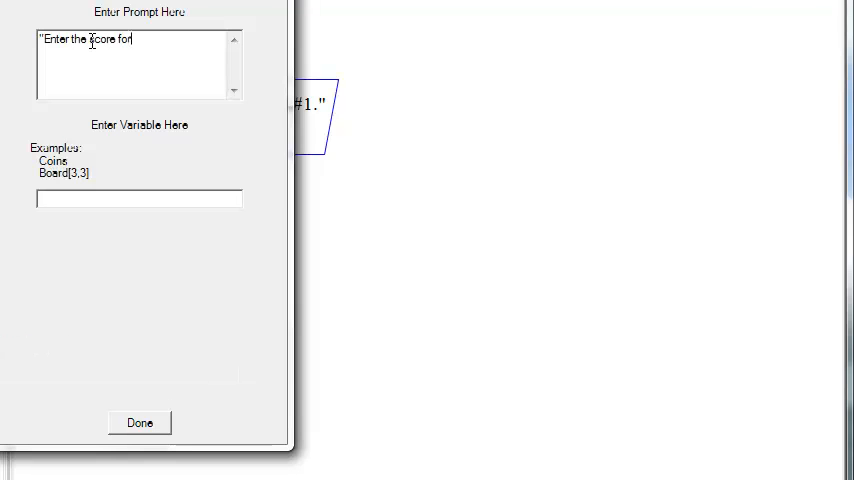
type("test #")
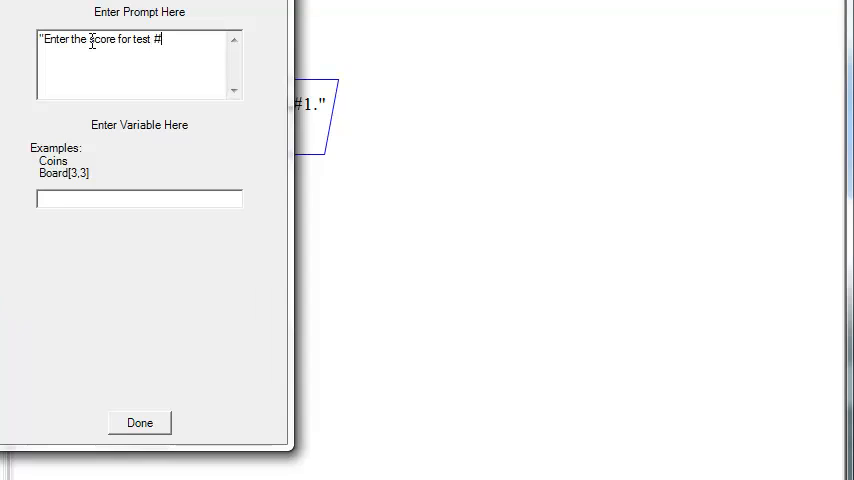
type("2")
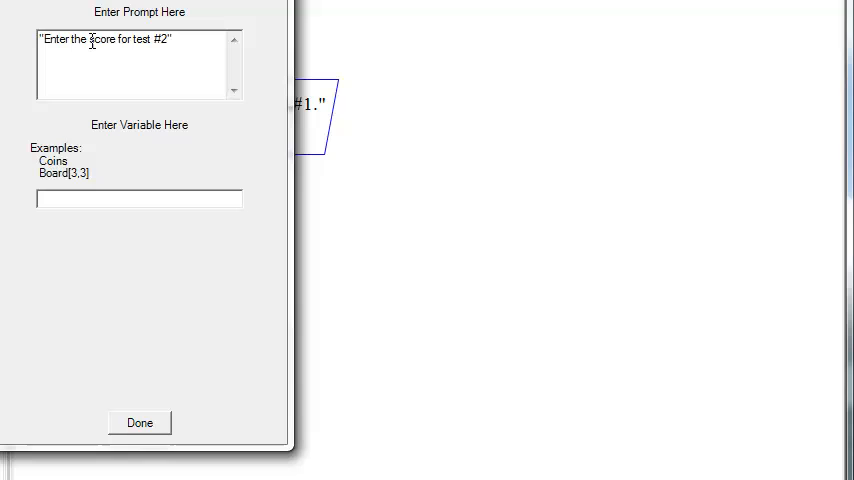
type("tesct")
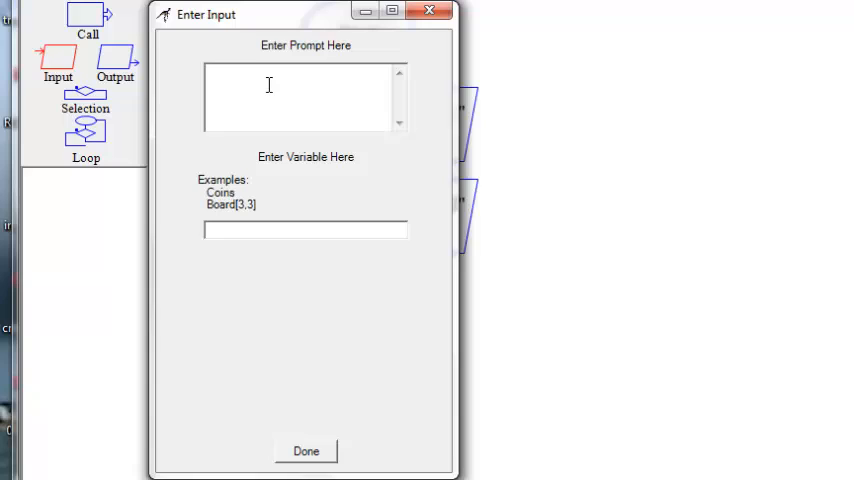
- Give the third input its "Enter the score for test" prompt and variable test3, then confirm
type("\"Enter the s")
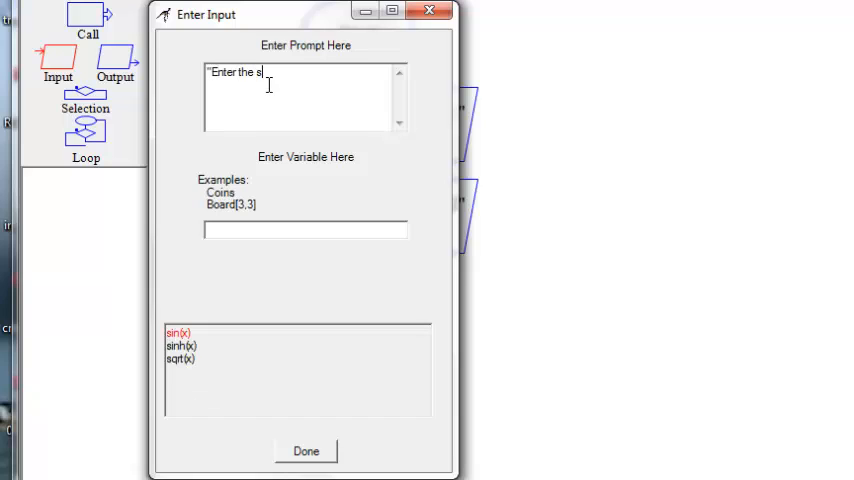
type("core f")
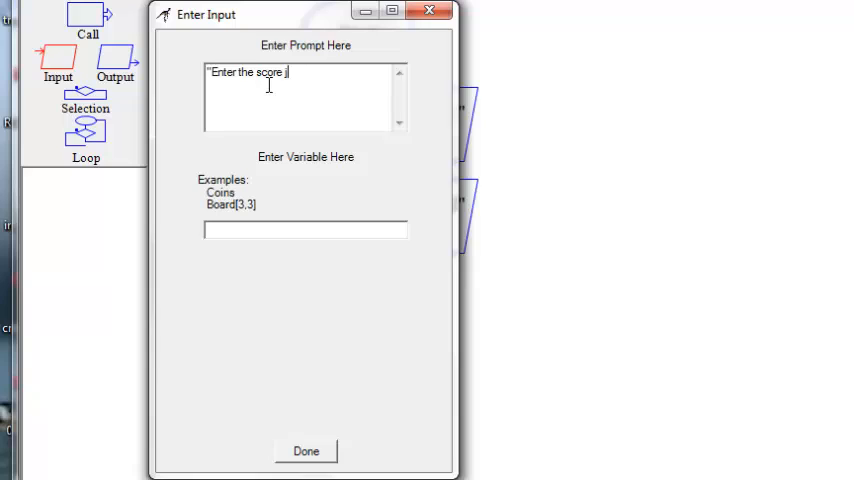
key("Backspace")
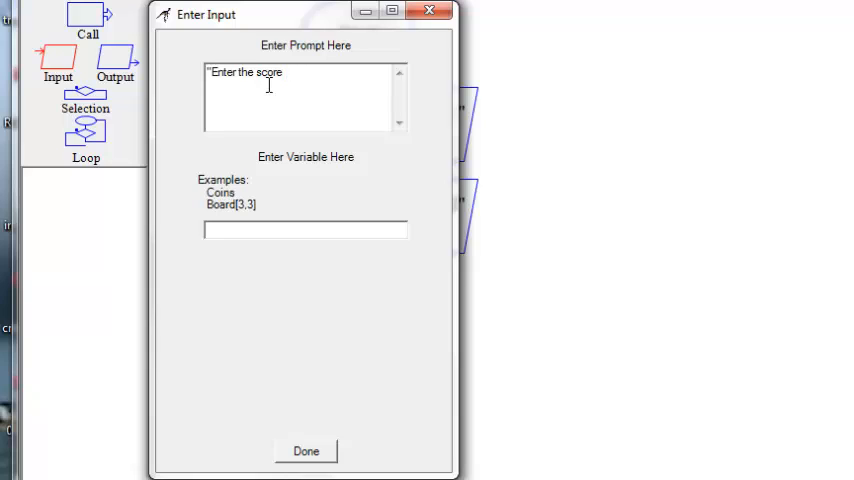
type("for test")
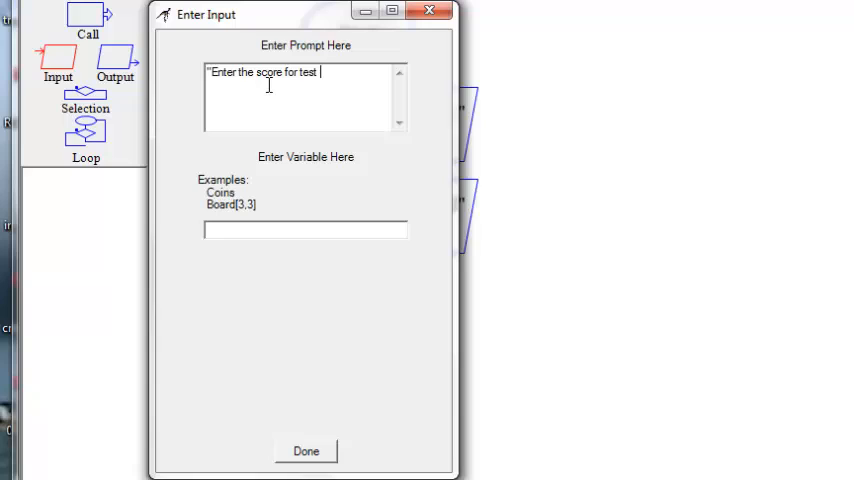
type("#4\"")
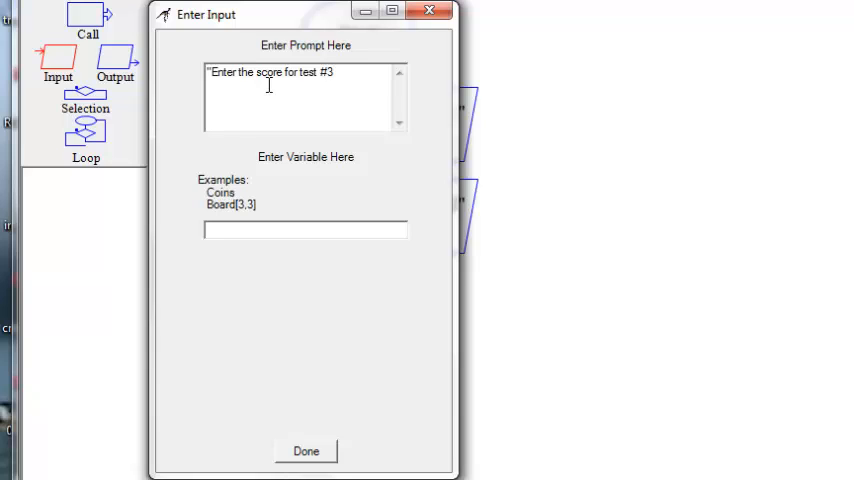
type("test3")
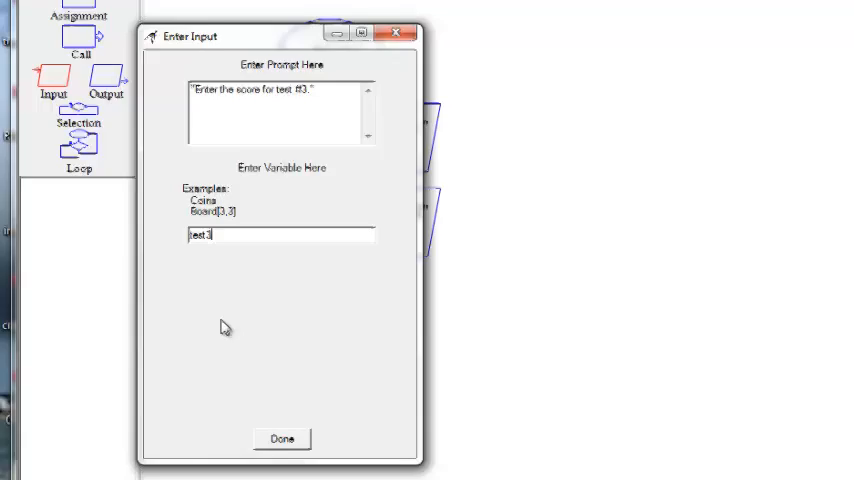
left_click(280, 440)
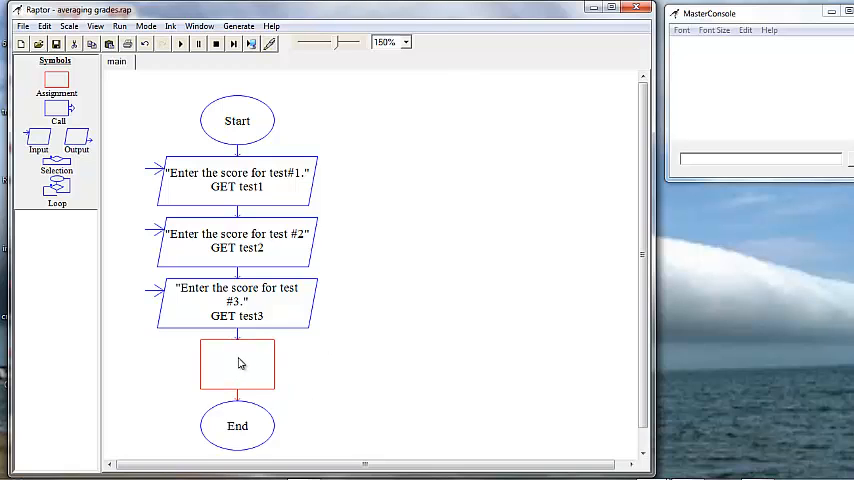
- Set average to (test1 + test2 + test3) / 3 in the new assignment symbol
double_click(236, 364)
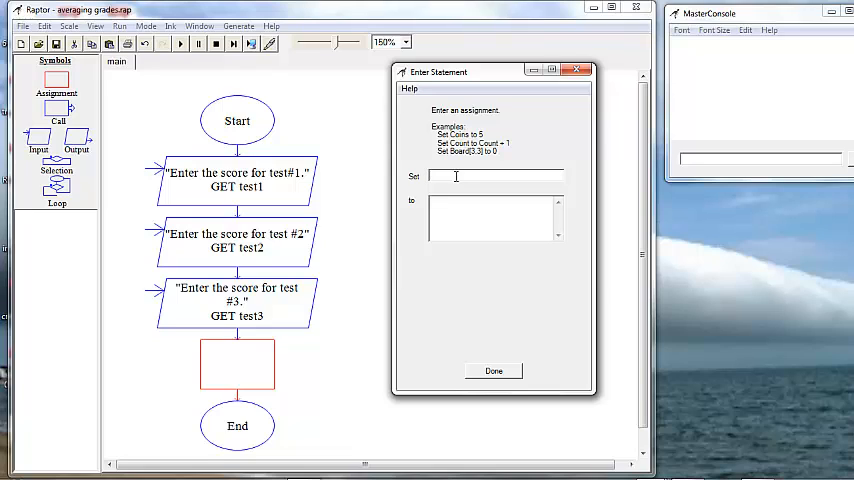
type("avel")
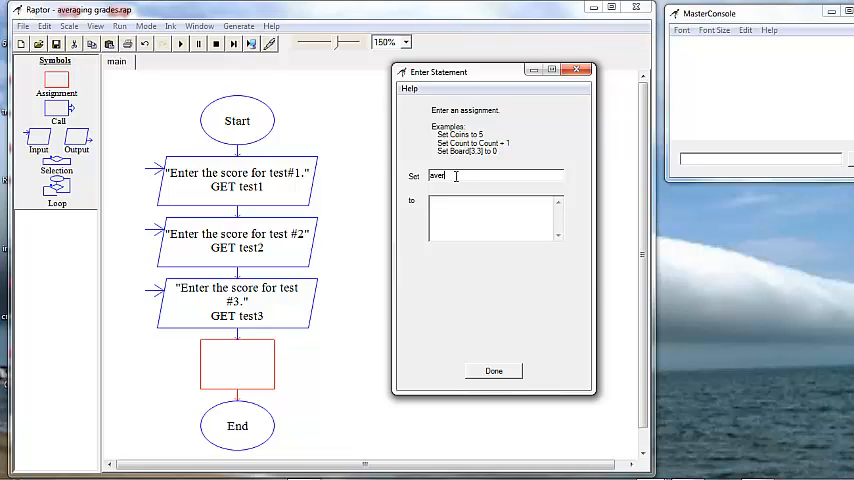
type("rage")
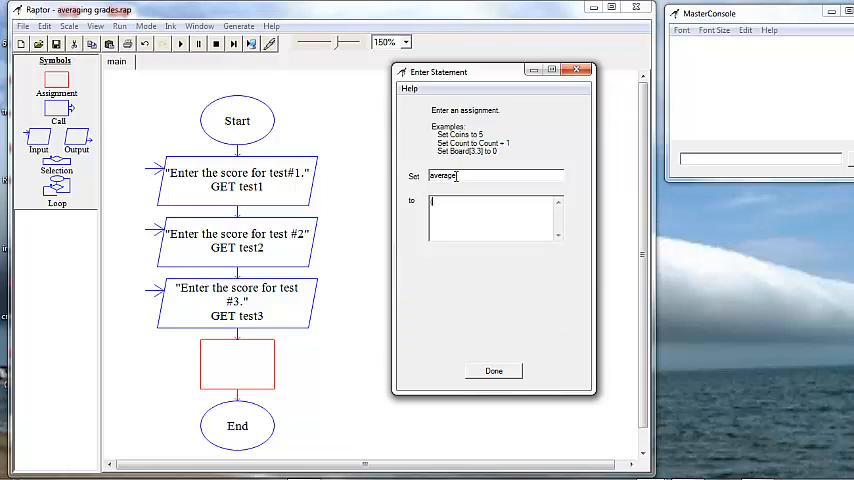
type("test1 + test2")
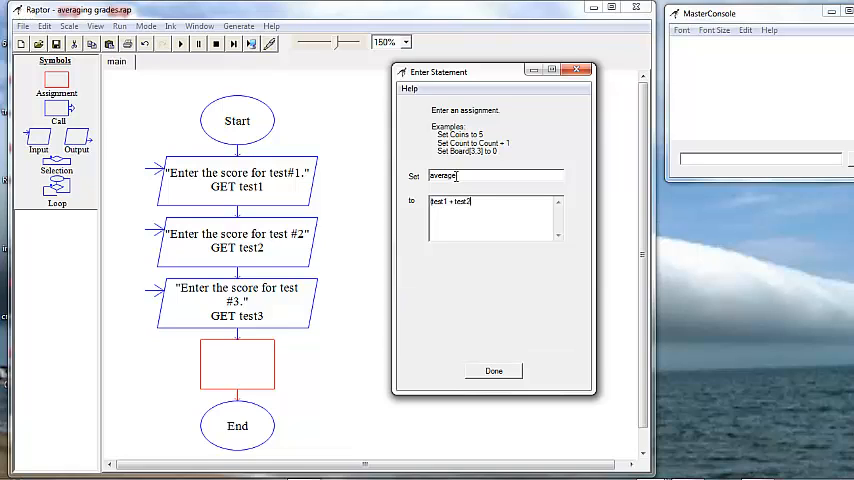
type("+ test3")
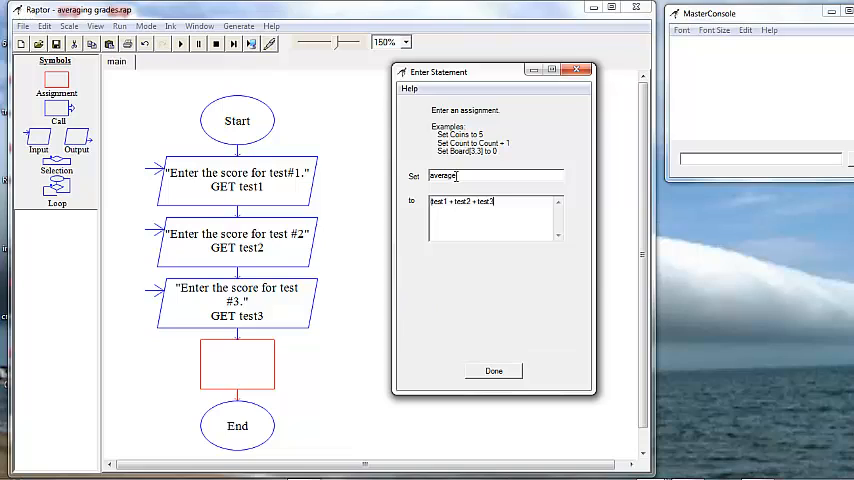
type(")/")
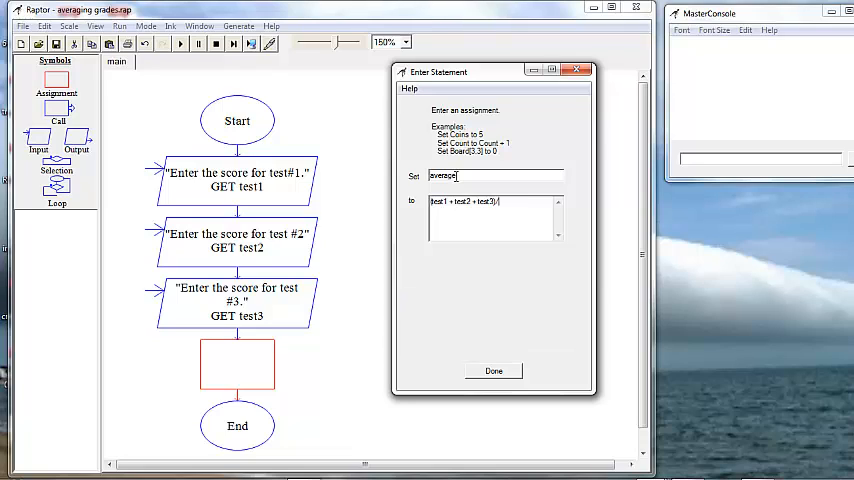
type("/3")
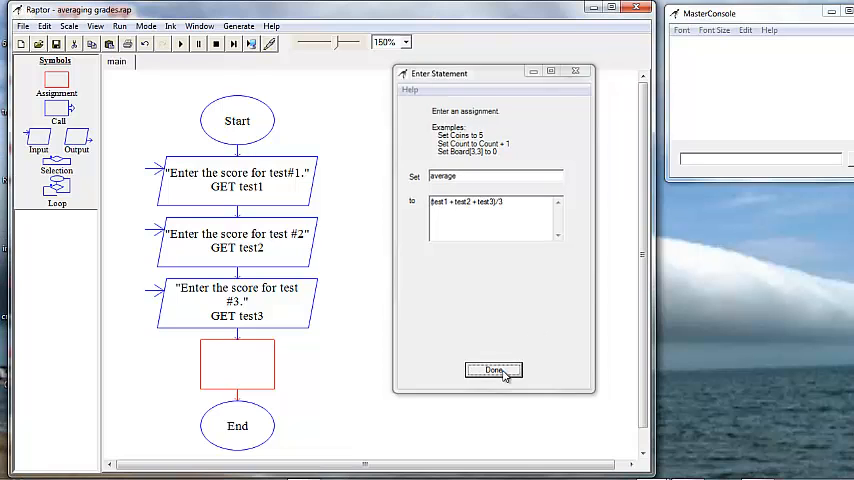
- Confirm the assignment so average ← (test1 + test2 + test3) / 3 appears before End
left_click(492, 370)
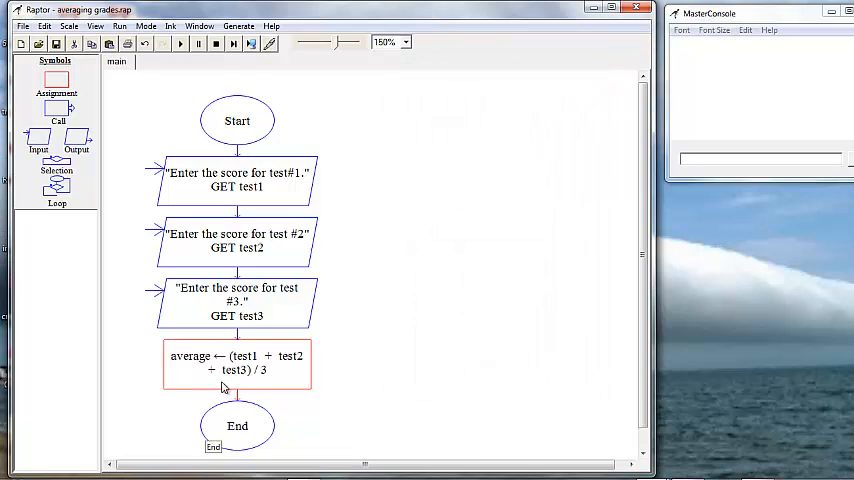
mouse_move(388, 428)
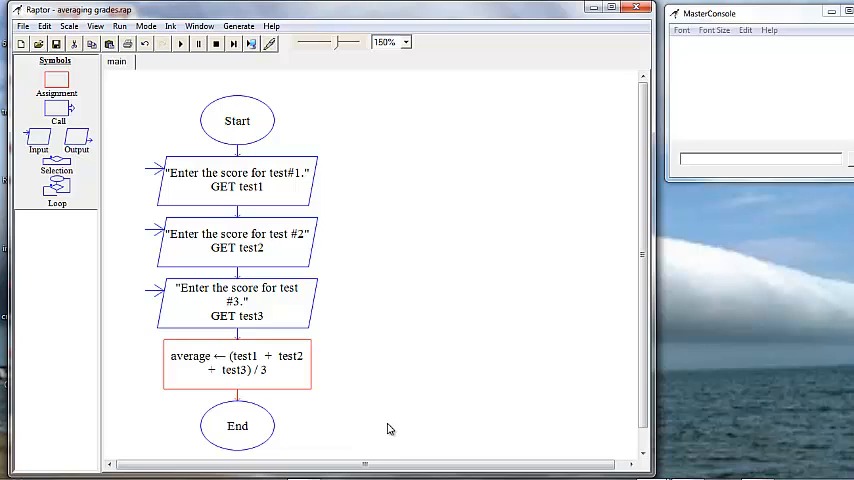
mouse_move(210, 356)
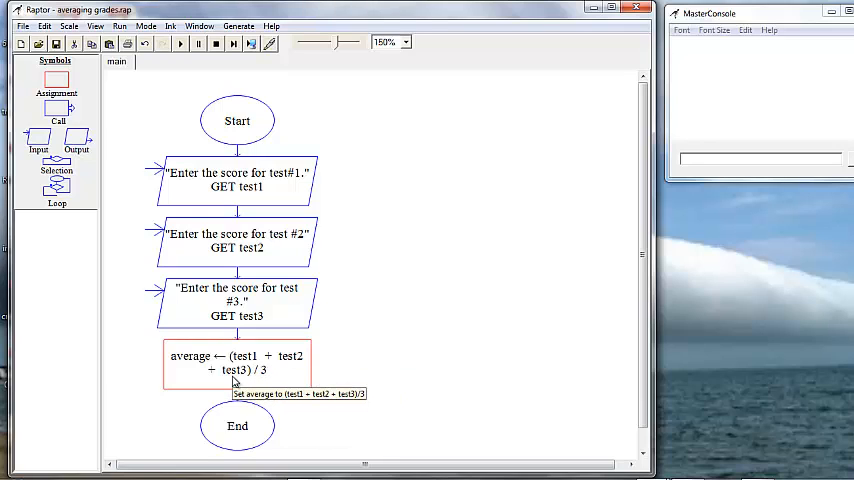
mouse_move(198, 362)
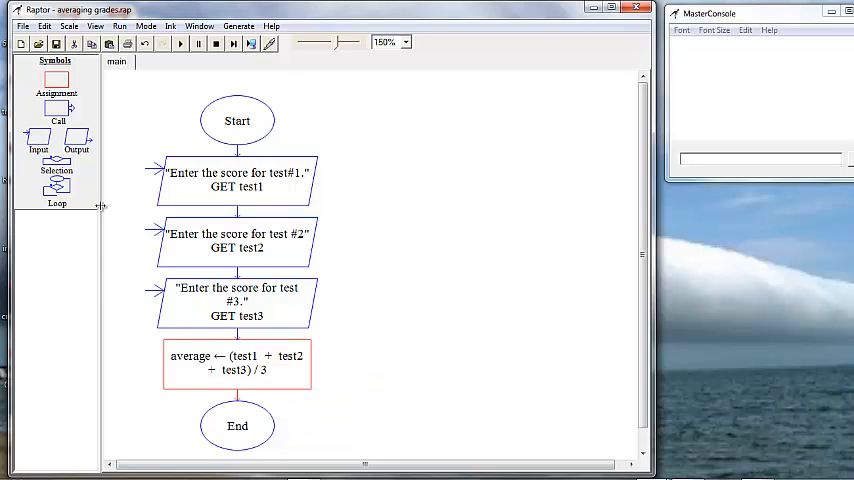
mouse_move(600, 284)
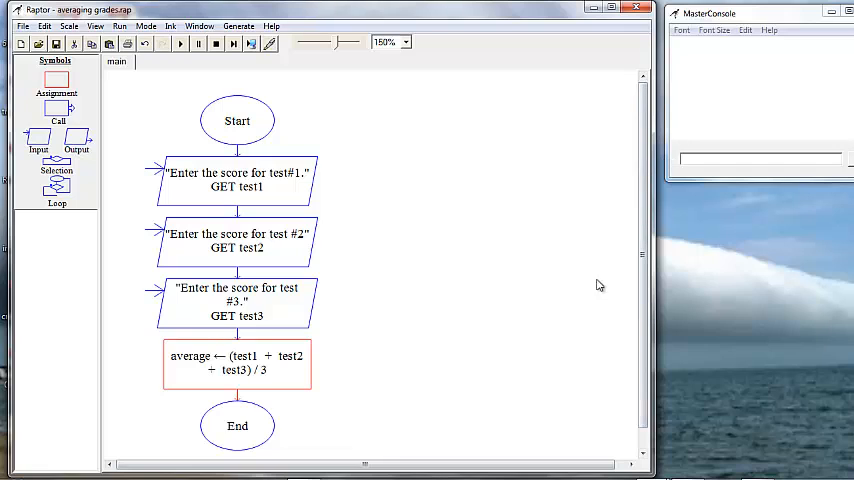
- Bring up the edit dialog for the new output symbol after the average step
scroll("down", 3)
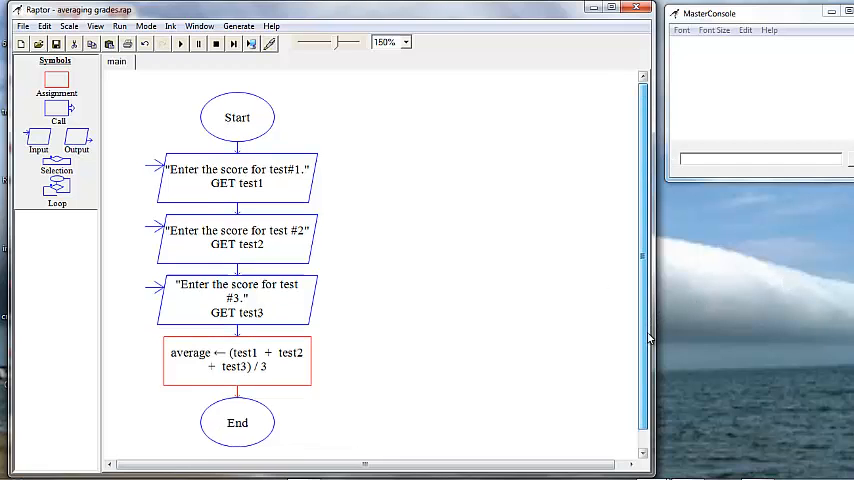
scroll("up", 3)
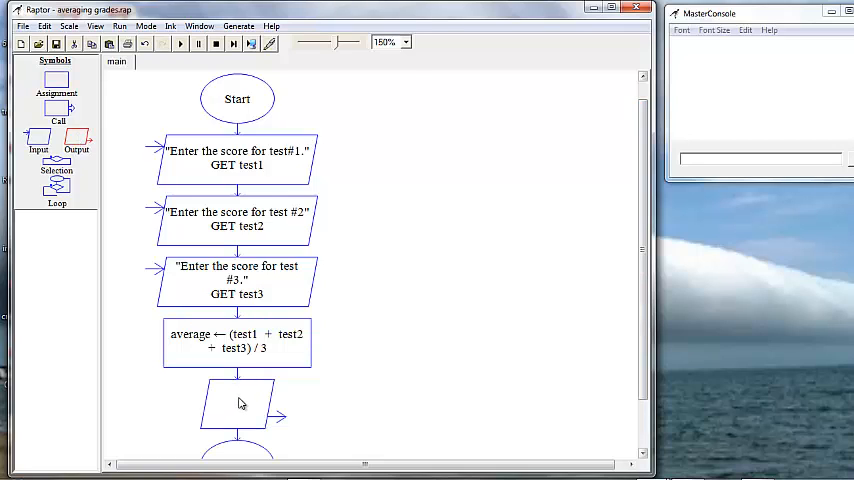
left_click(236, 404)
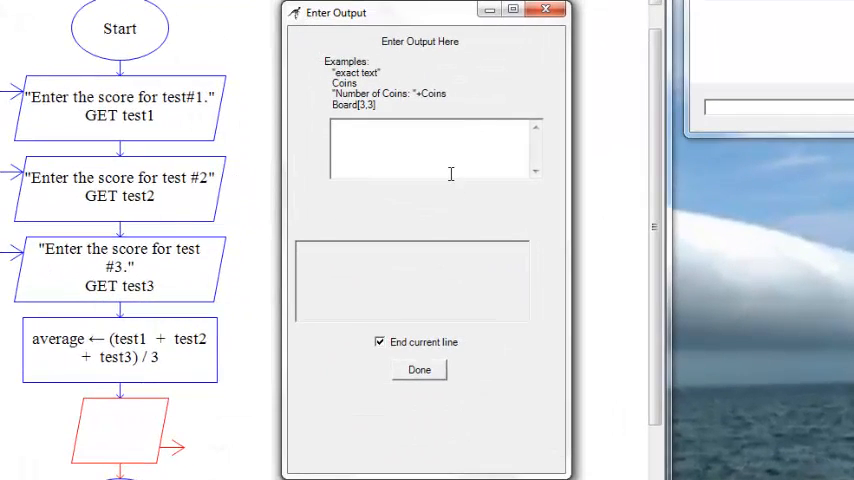
mouse_move(454, 166)
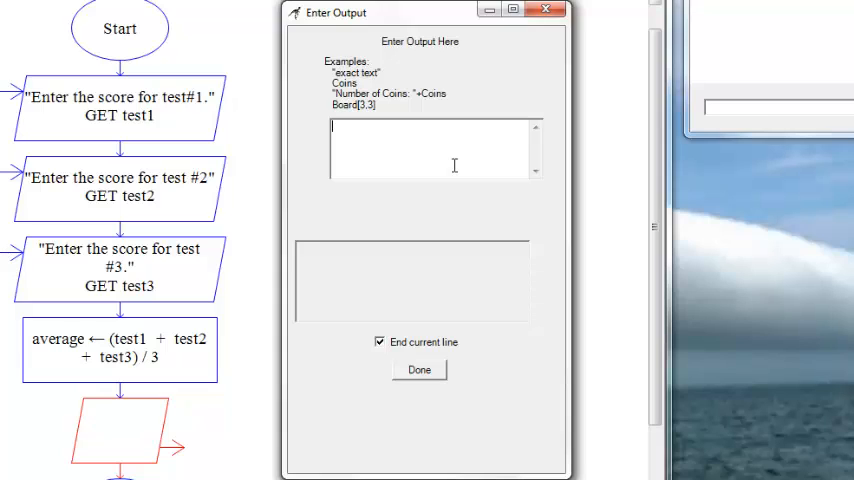
- Make the output display "The average is " + average and confirm it
type("T")
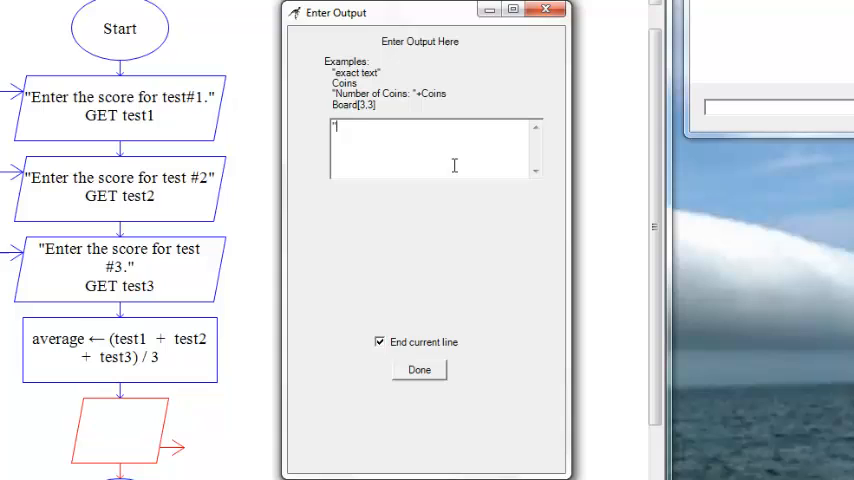
type("The average")
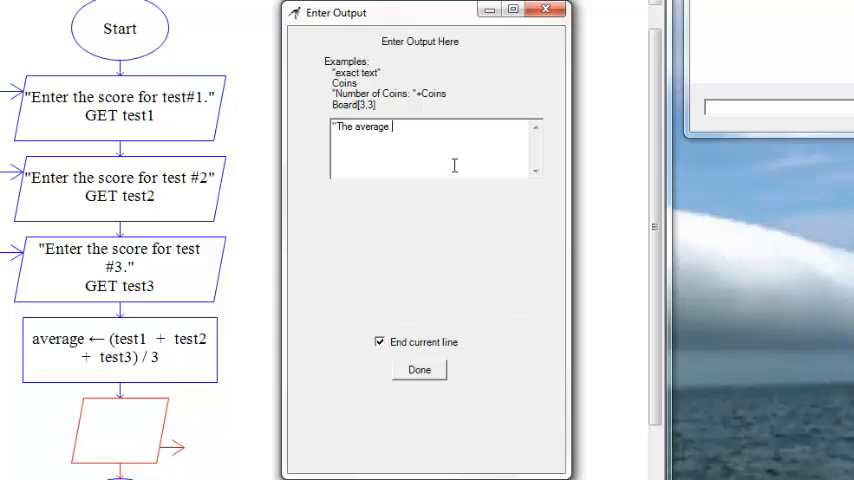
type("is \"")
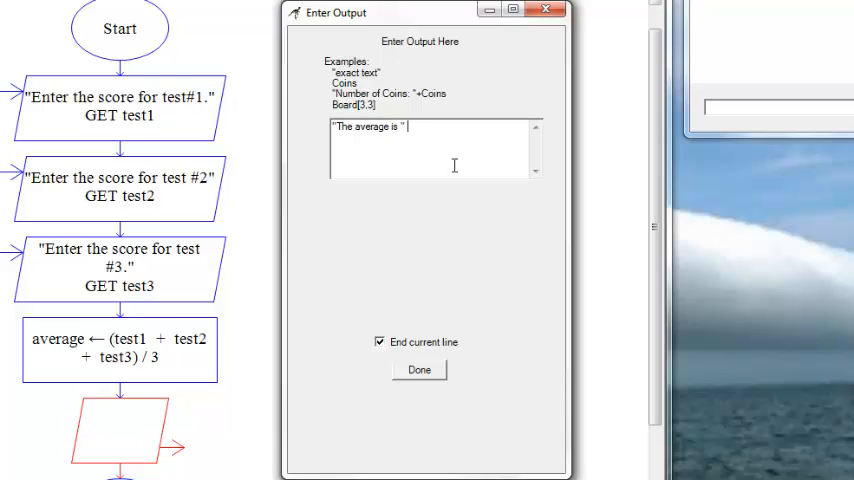
type("+")
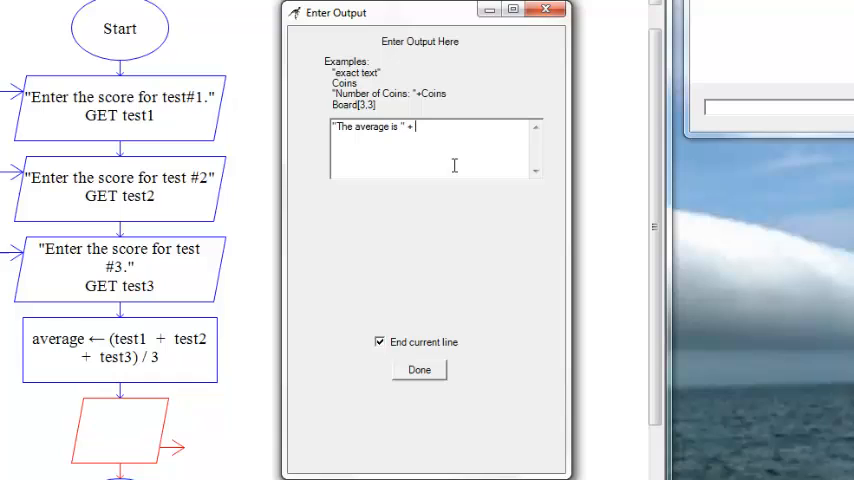
type("ava")
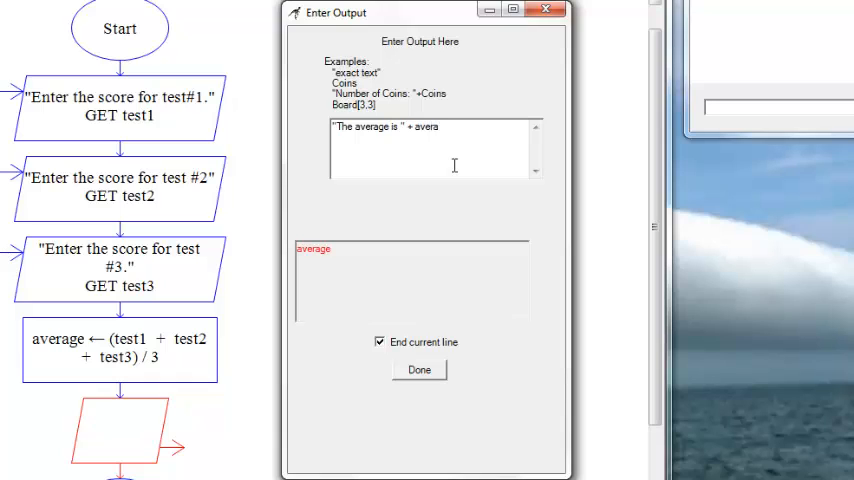
type("ge")
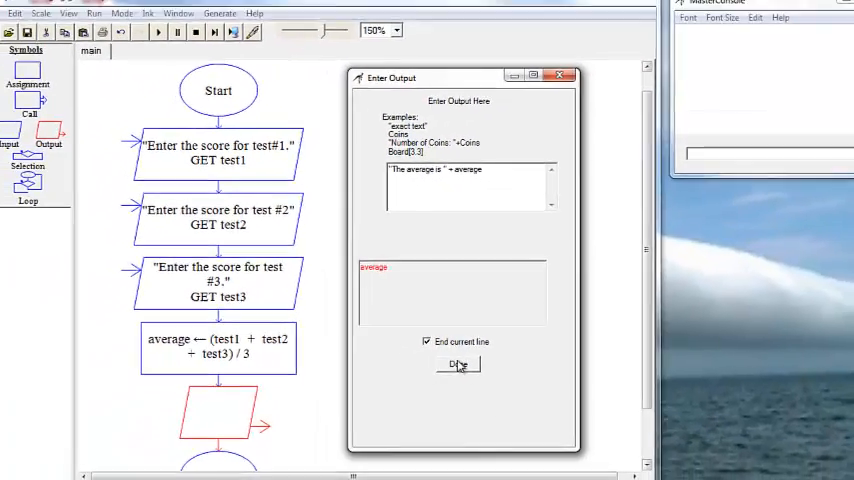
left_click(458, 364)
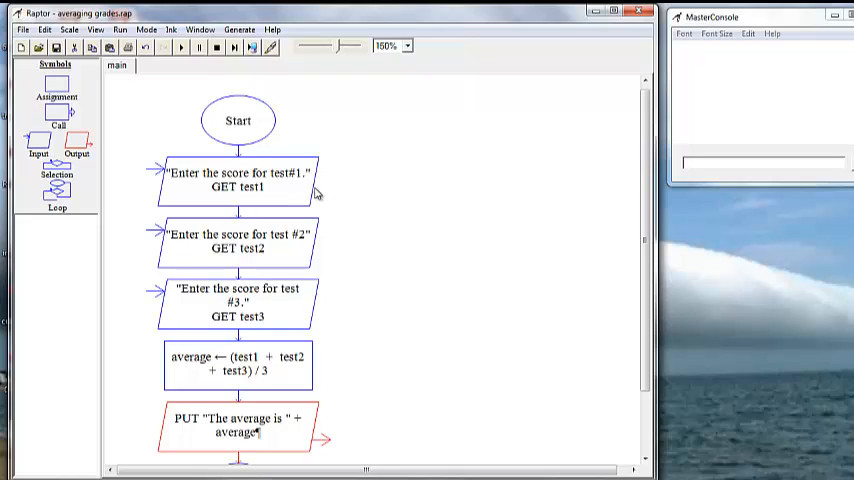
mouse_move(316, 200)
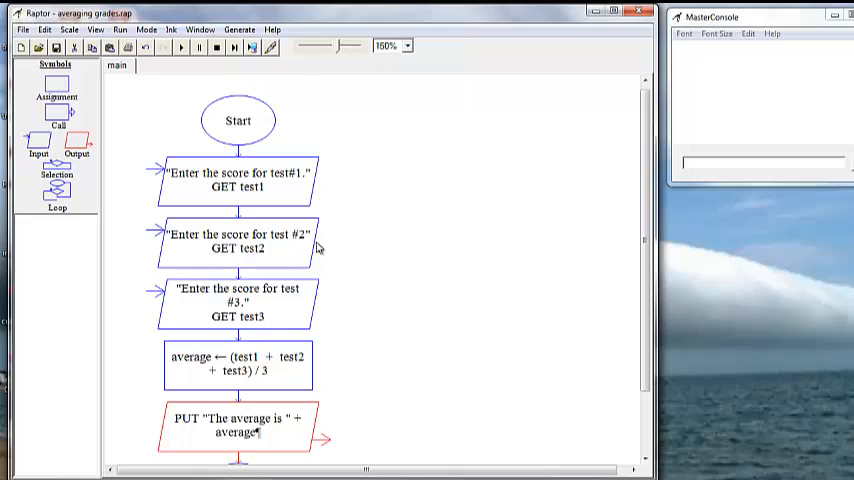
mouse_move(318, 188)
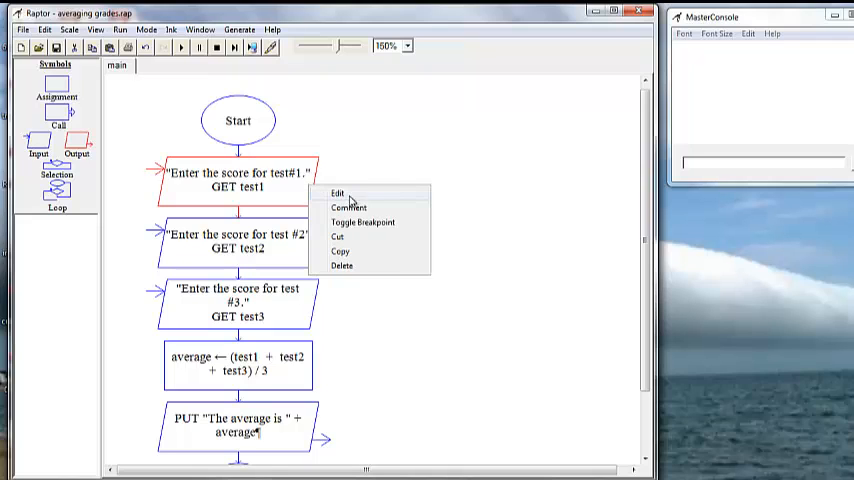
- Comment the first input: the program obtains 3 test scores and calculates their average
left_click(348, 208)
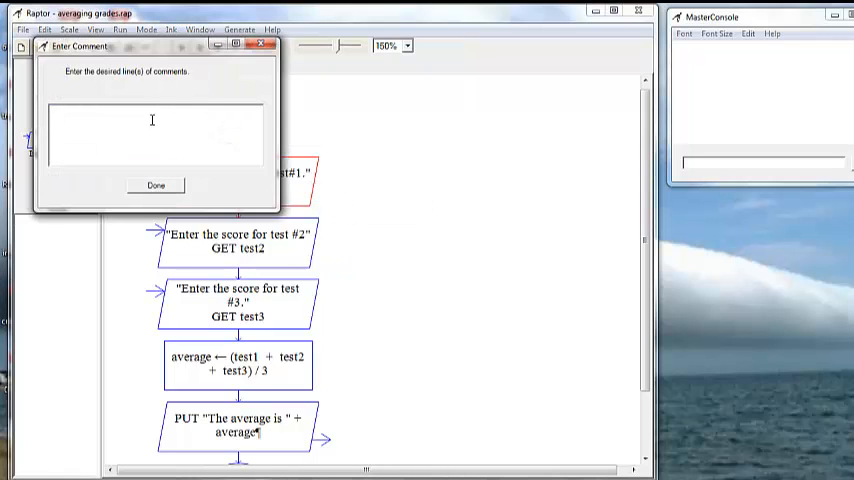
type("This progam")
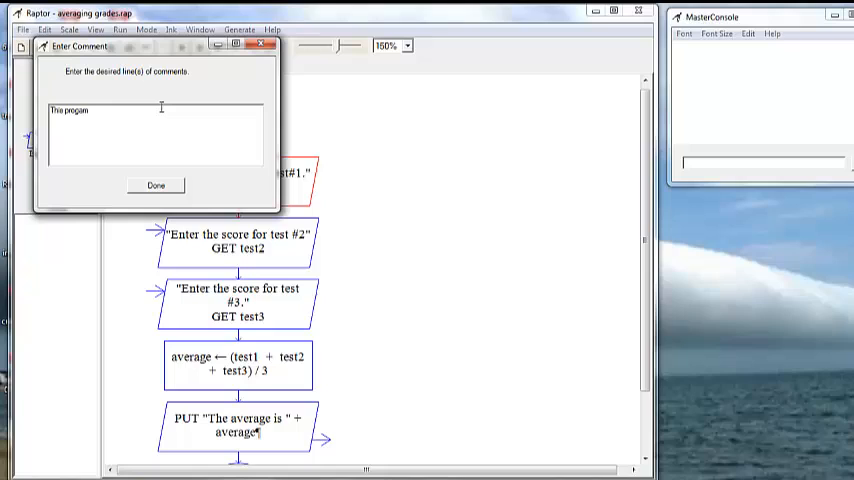
type("obtain")
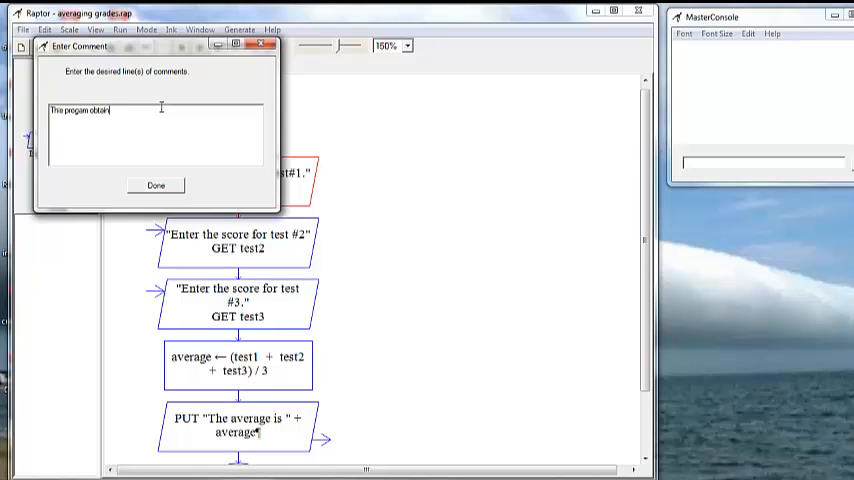
type("3 test")
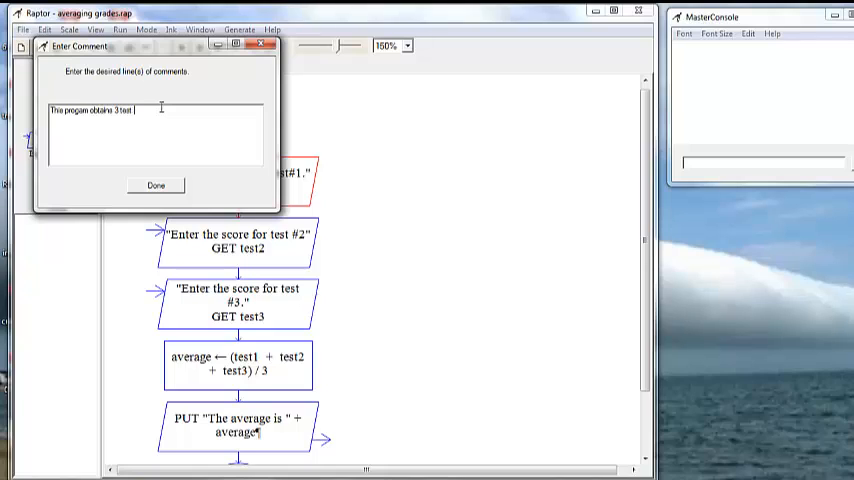
type("scores")
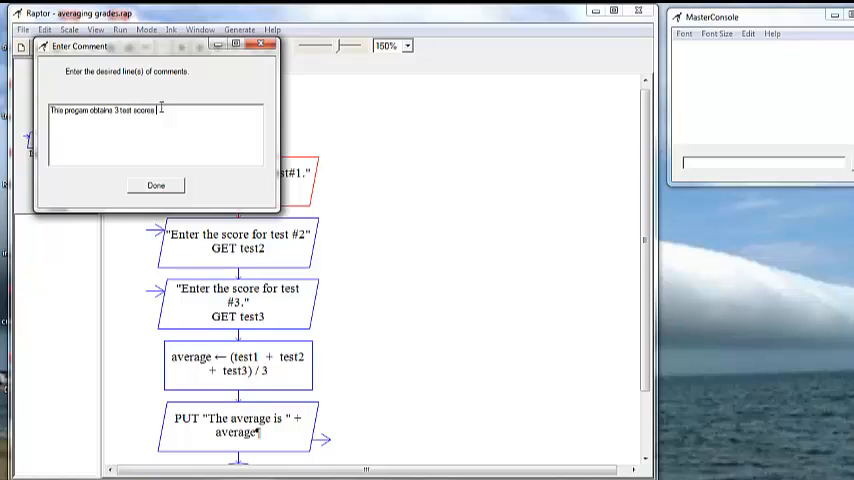
type("from the user and a")
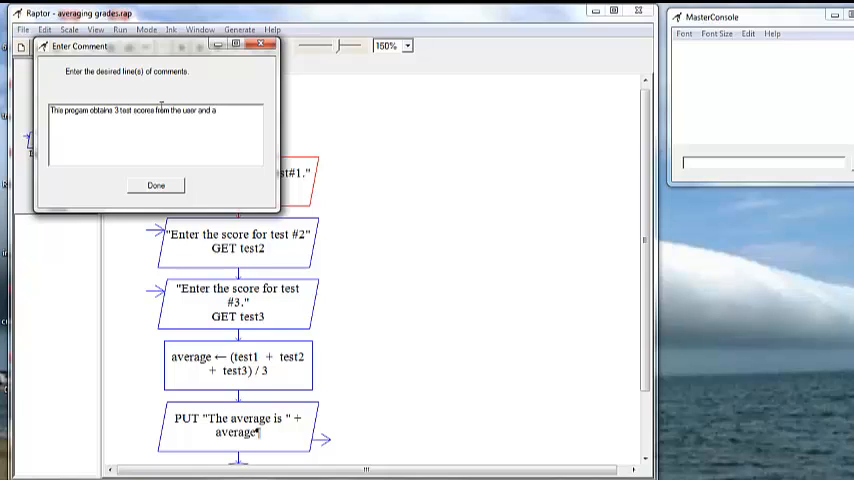
type("calculates their")
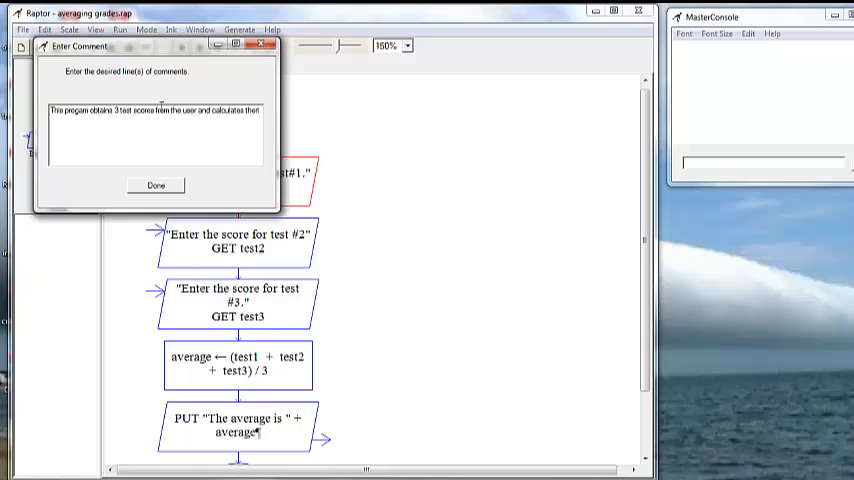
type("average.")
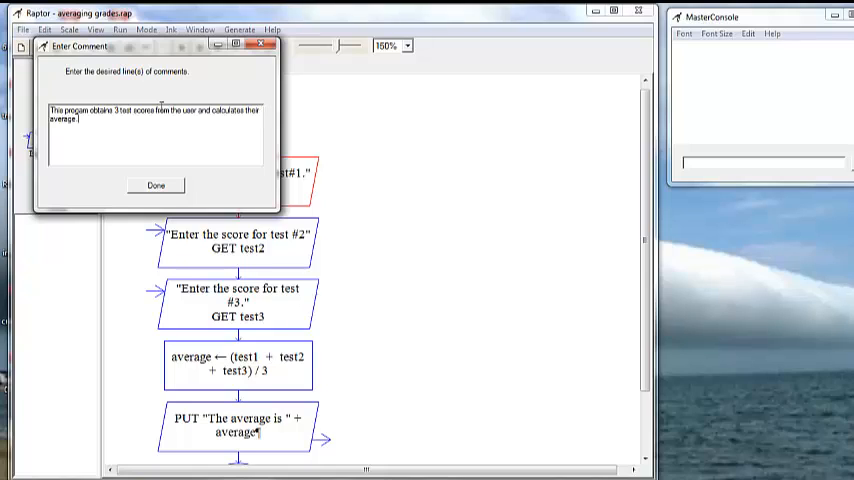
mouse_move(156, 148)
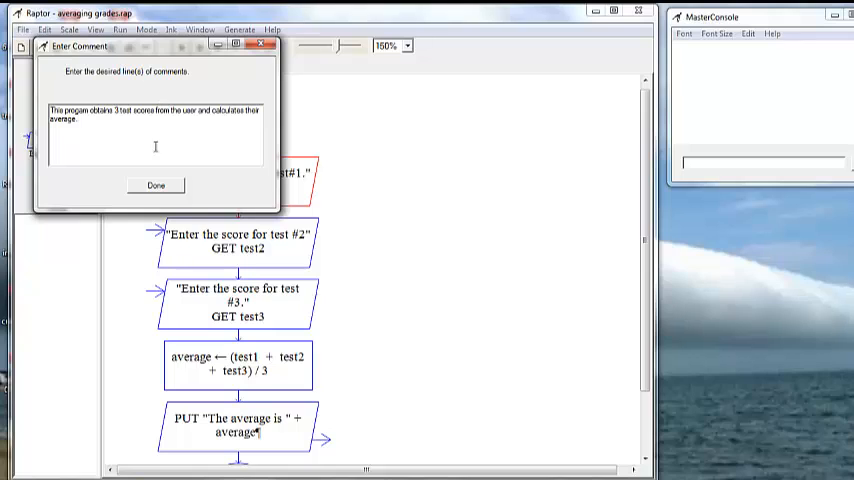
left_click(154, 184)
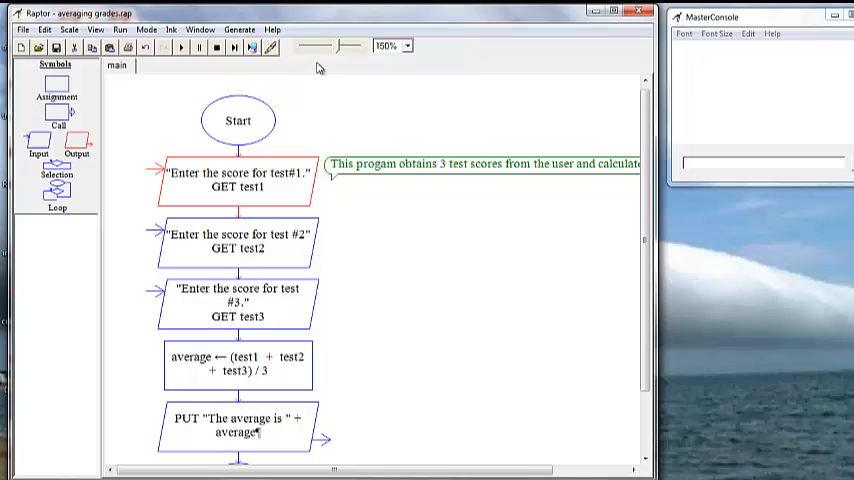
- Set the zoom to 105% so the whole averaging flowchart fits in view
left_click(408, 46)
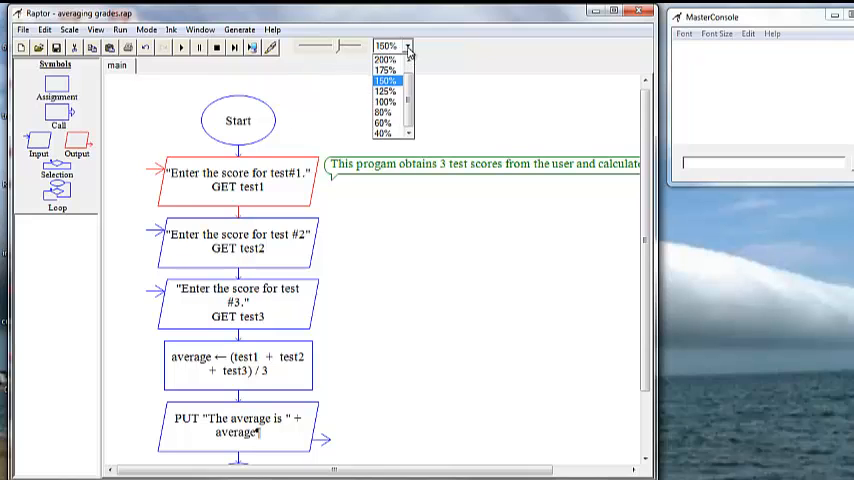
left_click(384, 92)
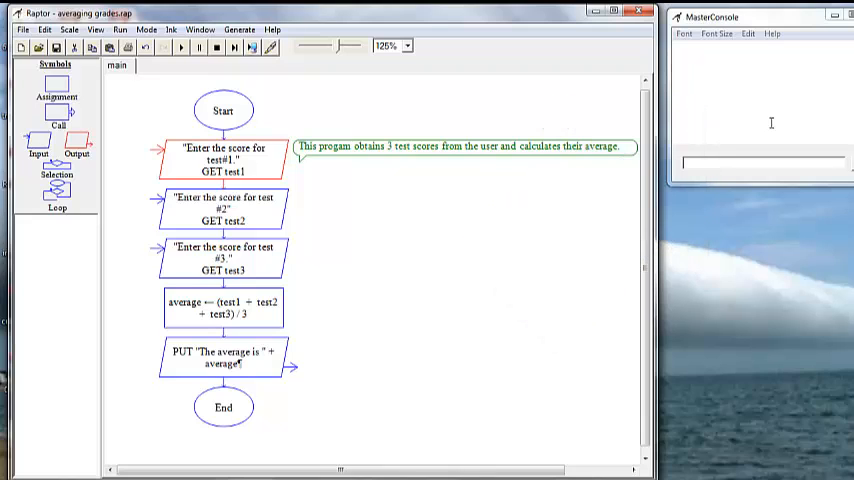
mouse_move(478, 276)
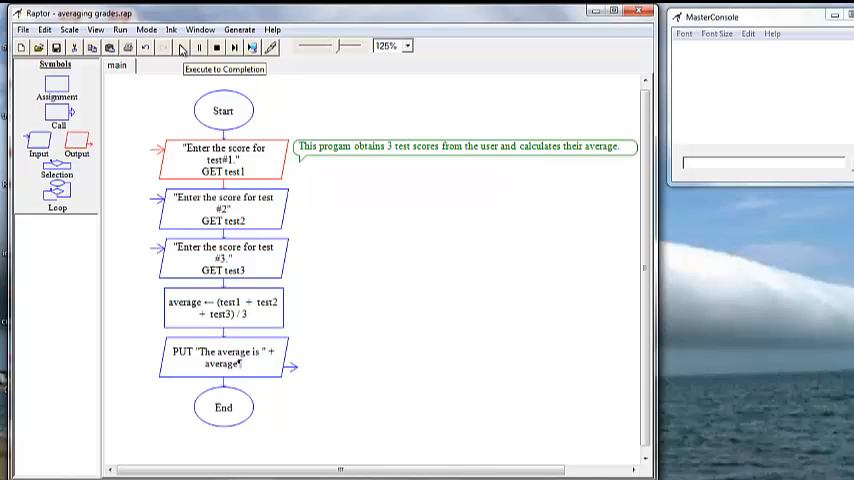
mouse_move(182, 48)
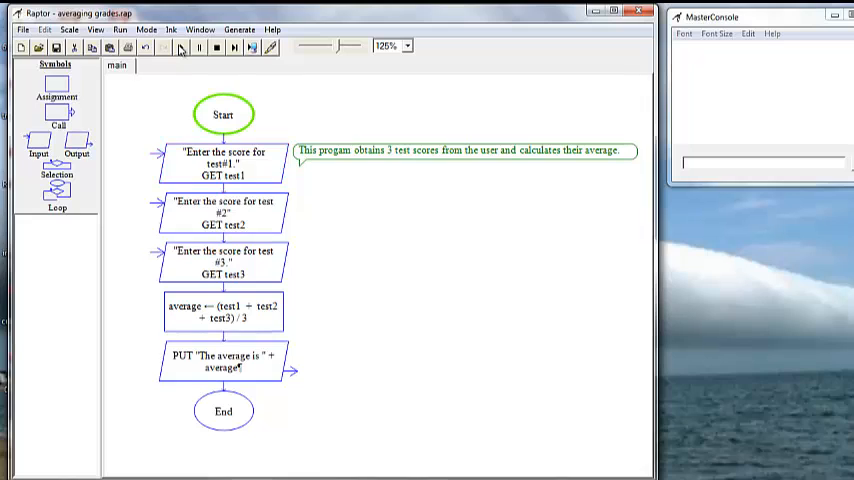
- Supply the running flowchart with scores 82 for test 1, 76 for test 2, and 91 for test 3
left_click(178, 48)
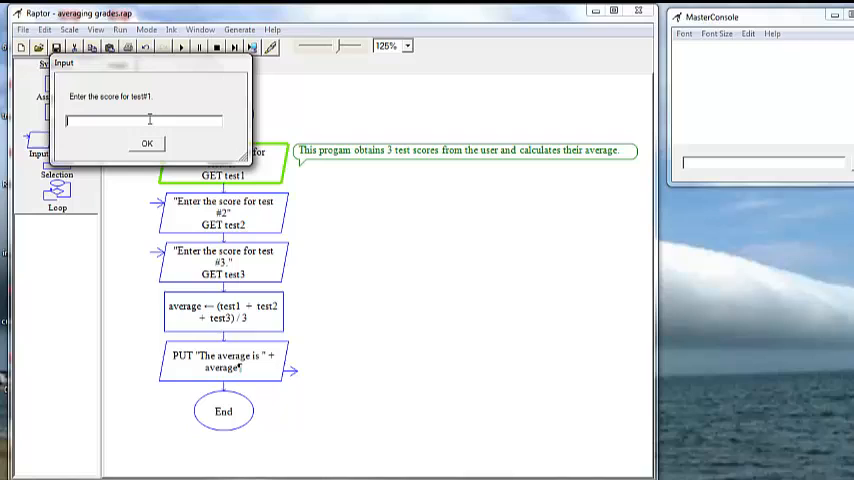
type("82")
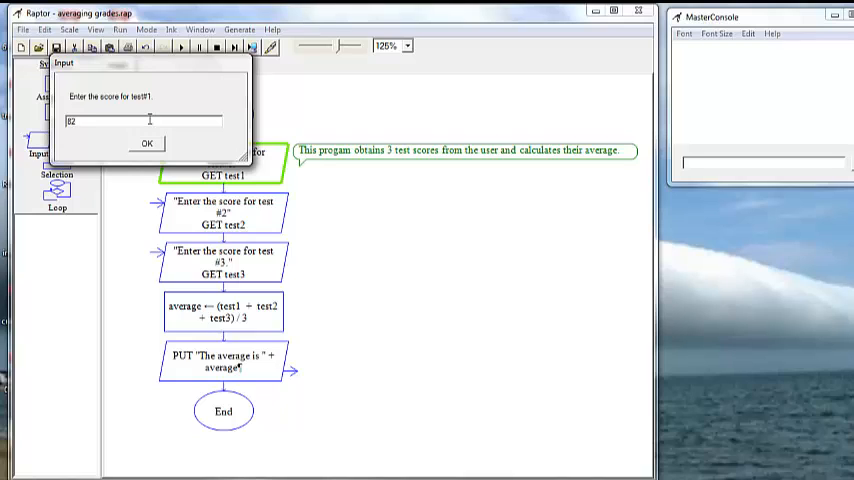
left_click(148, 144)
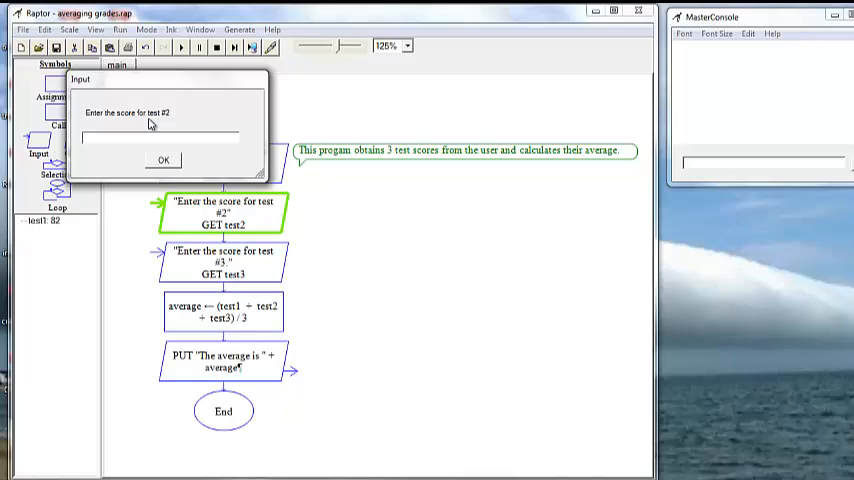
type("76")
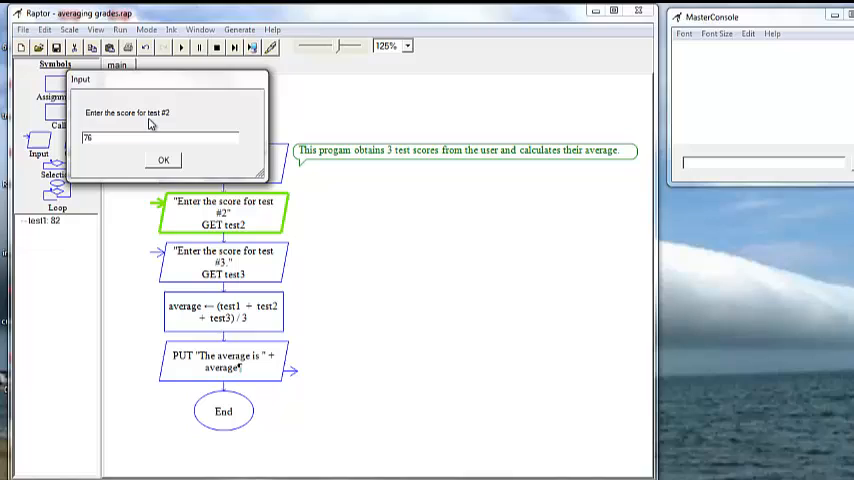
left_click(164, 160)
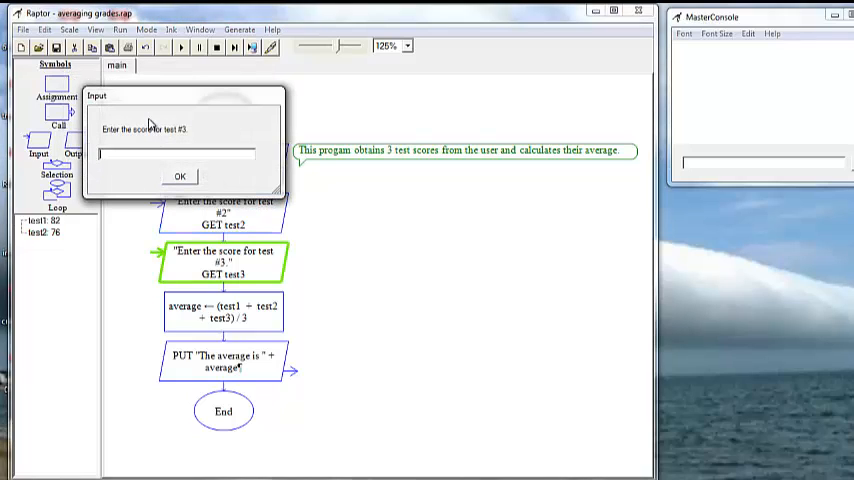
type("91")
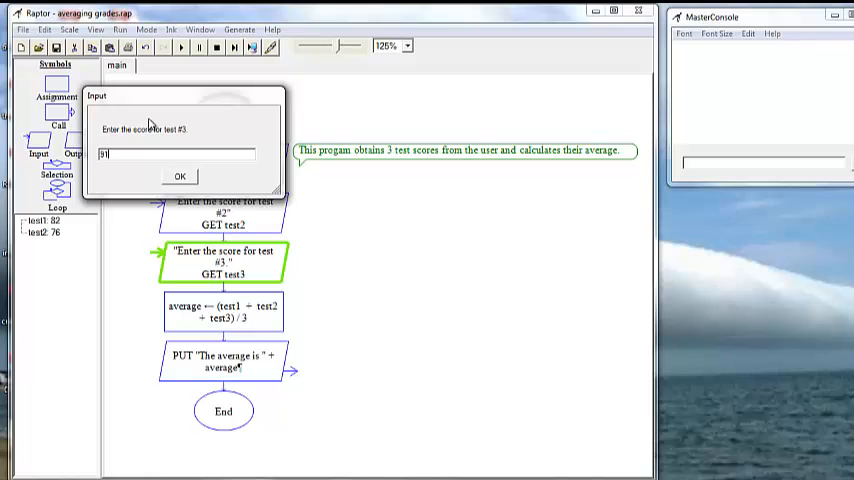